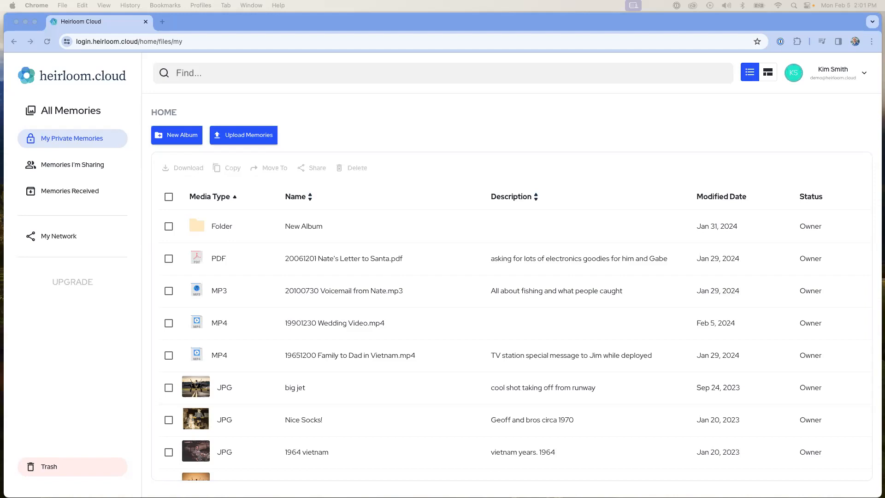
mouse_move(225, 306)
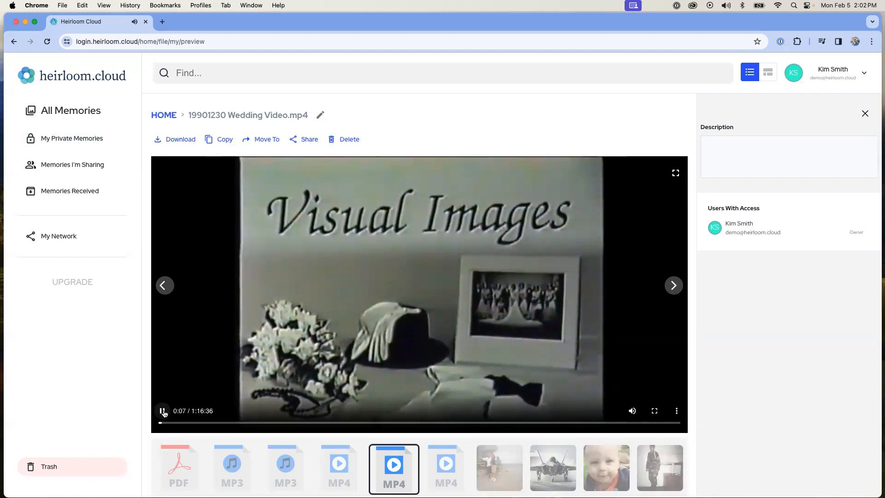
Step: Skip the wedding video ahead to the church ceremony and pause it at about 8:55
left_click(162, 411)
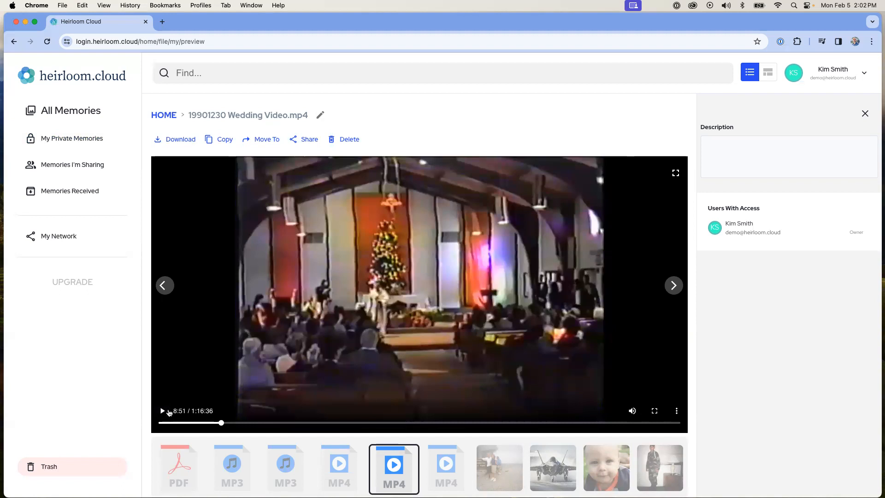
left_click(163, 411)
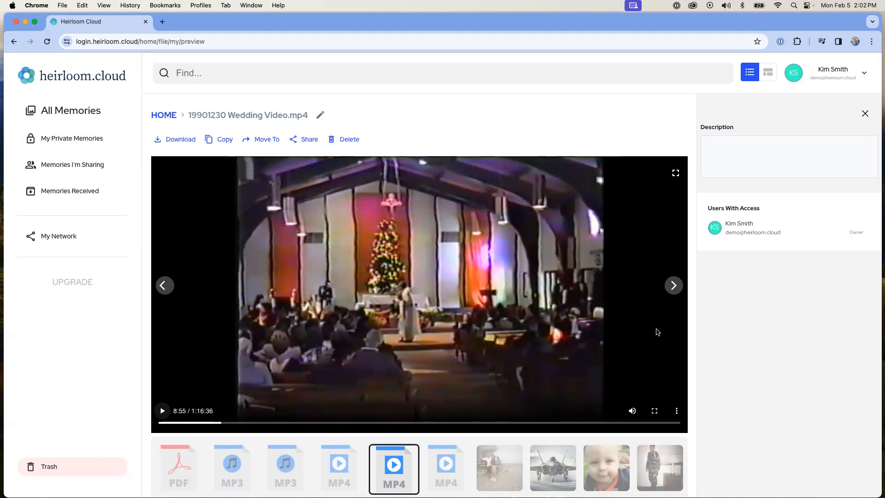
mouse_move(673, 285)
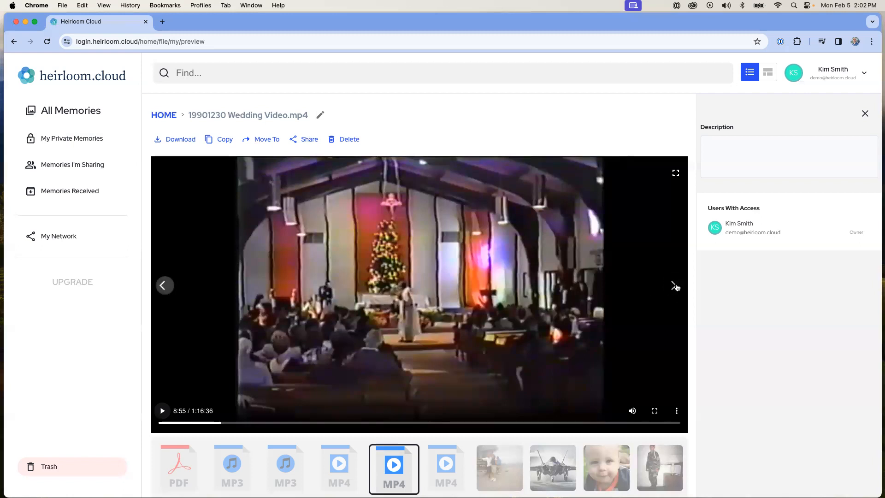
Step: Step the preview forward through the Vietnam message video, the Mount Washington photo and two later photos
left_click(675, 285)
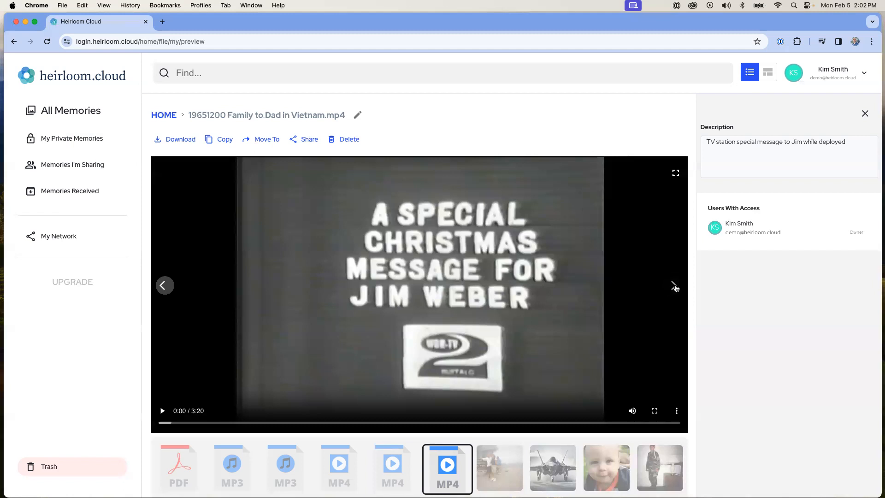
left_click(675, 285)
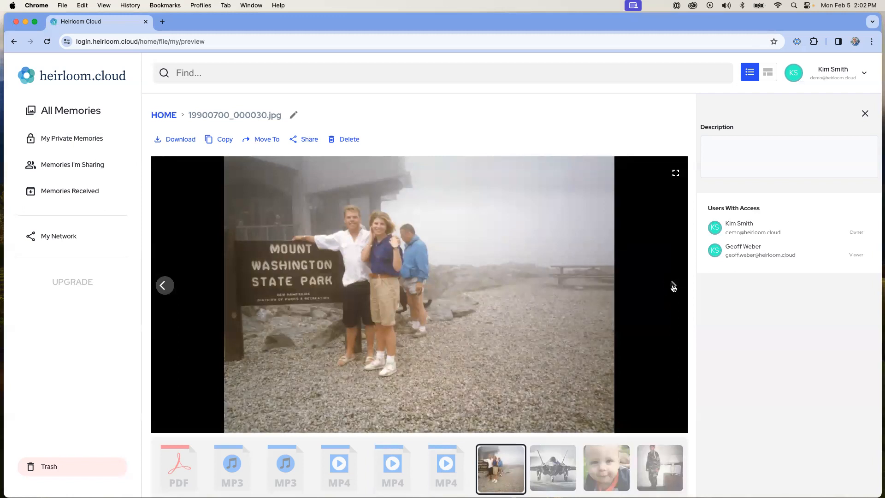
left_click(674, 280)
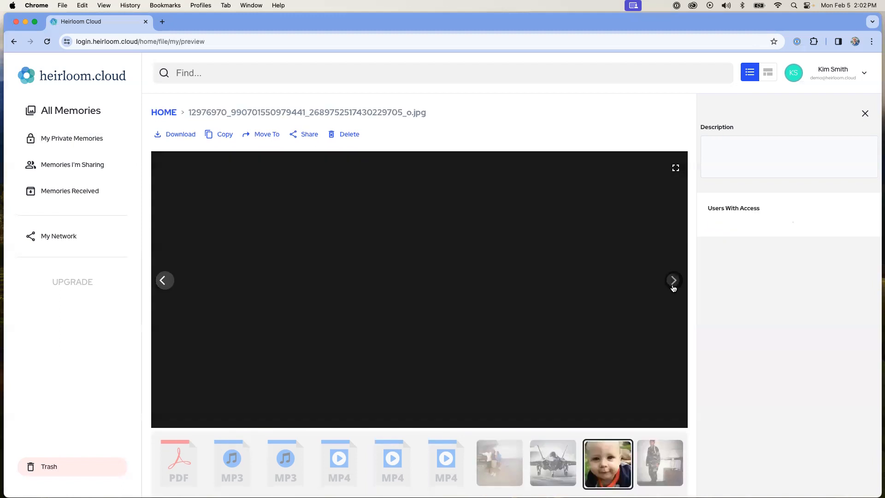
left_click(673, 281)
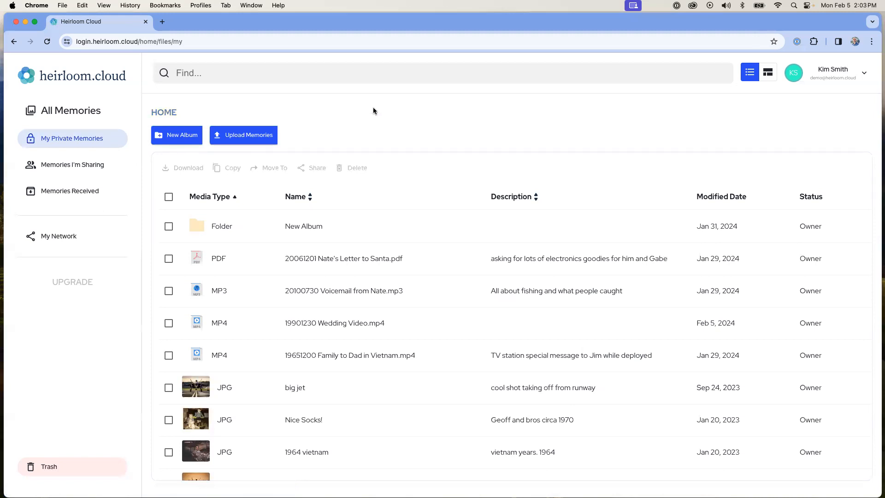
mouse_move(426, 142)
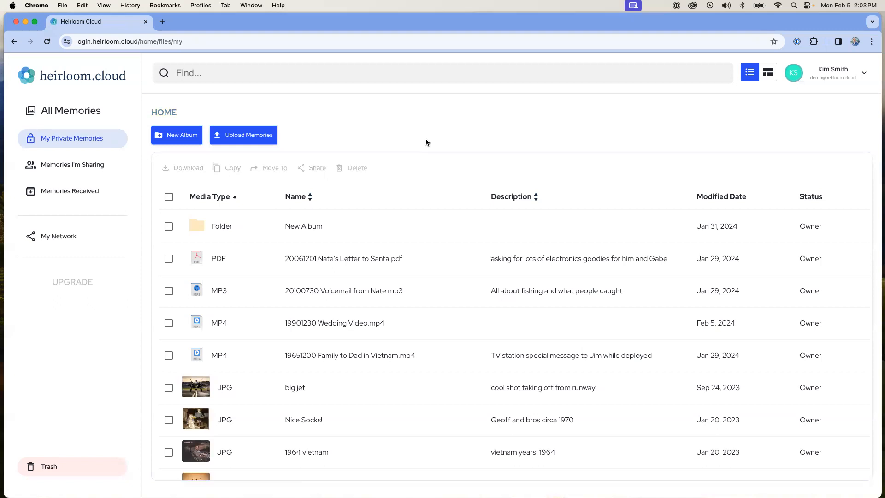
mouse_move(760, 88)
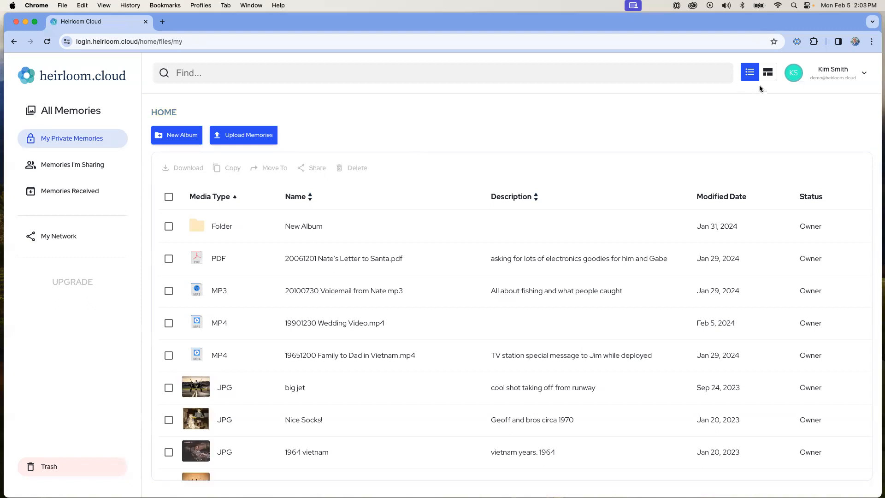
mouse_move(769, 81)
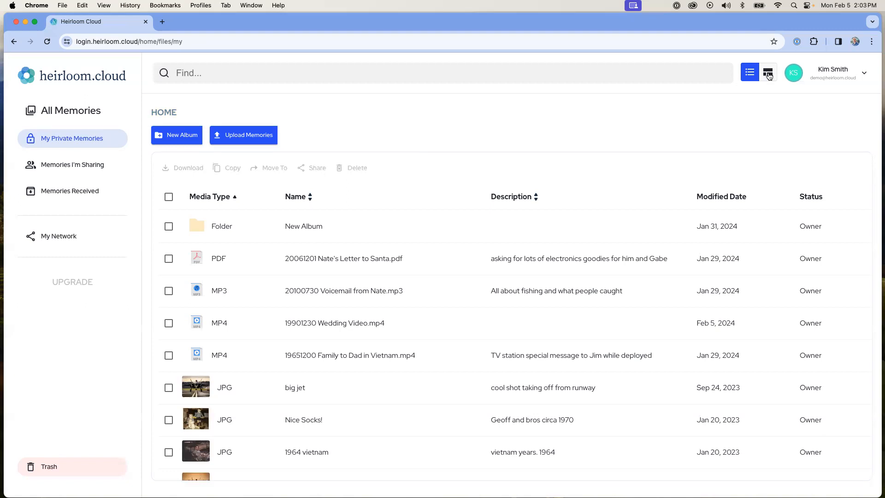
Step: Switch the home library to a thumbnail grid sorted by type
left_click(768, 72)
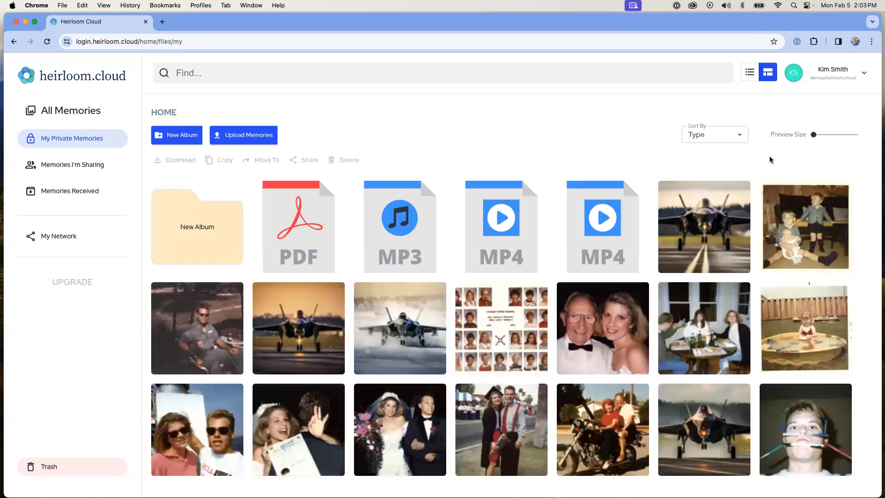
mouse_move(541, 427)
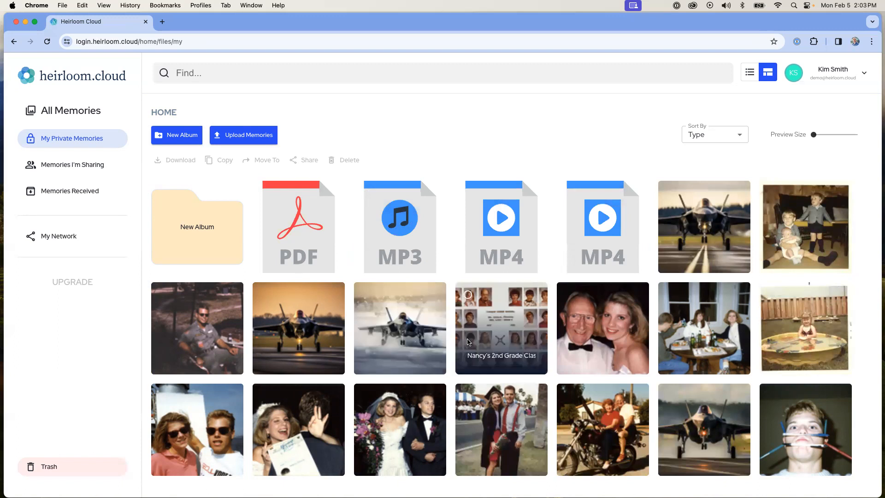
mouse_move(496, 329)
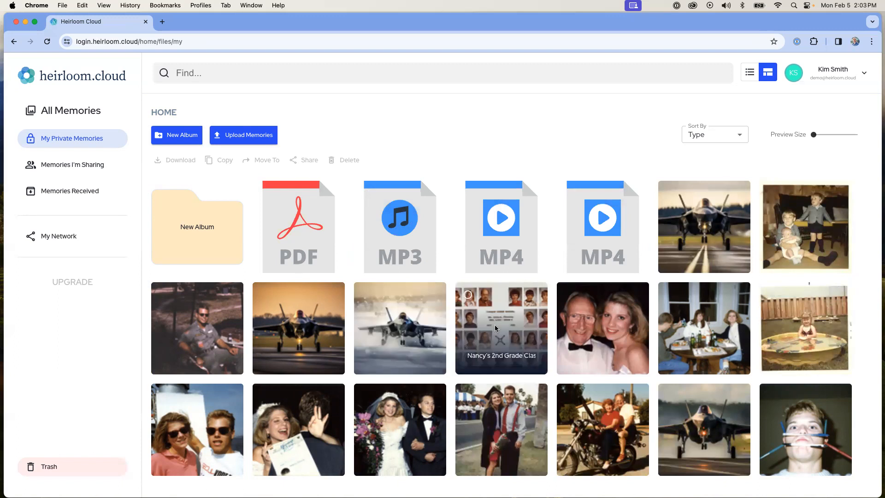